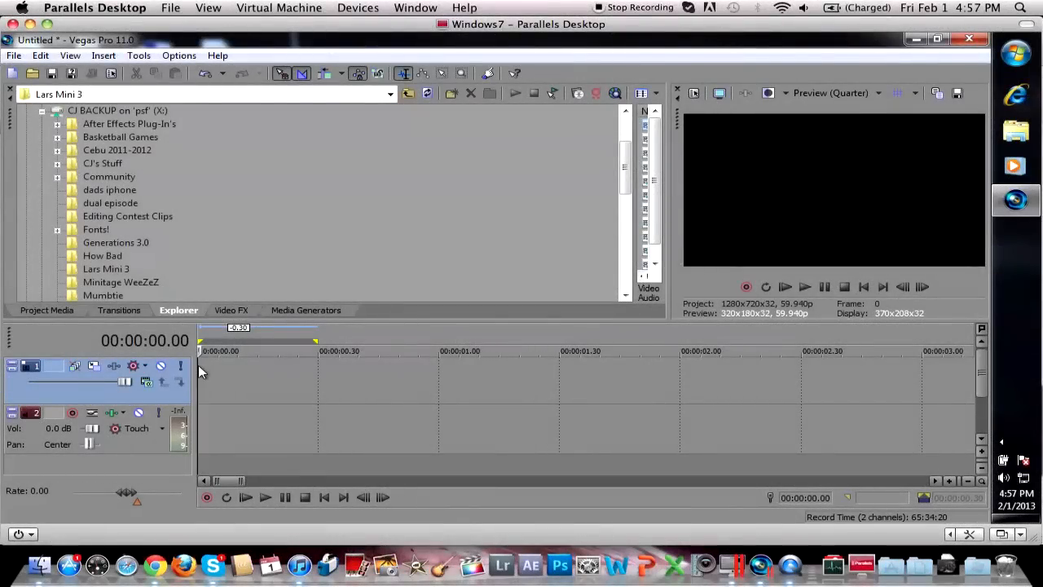
pyautogui.moveTo(544, 264)
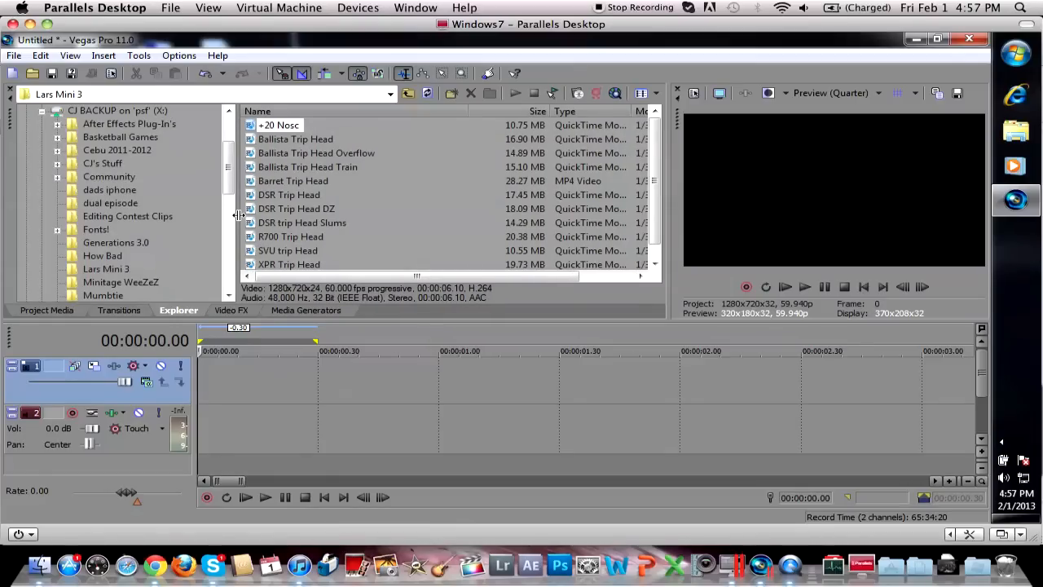
pyautogui.moveTo(238, 215)
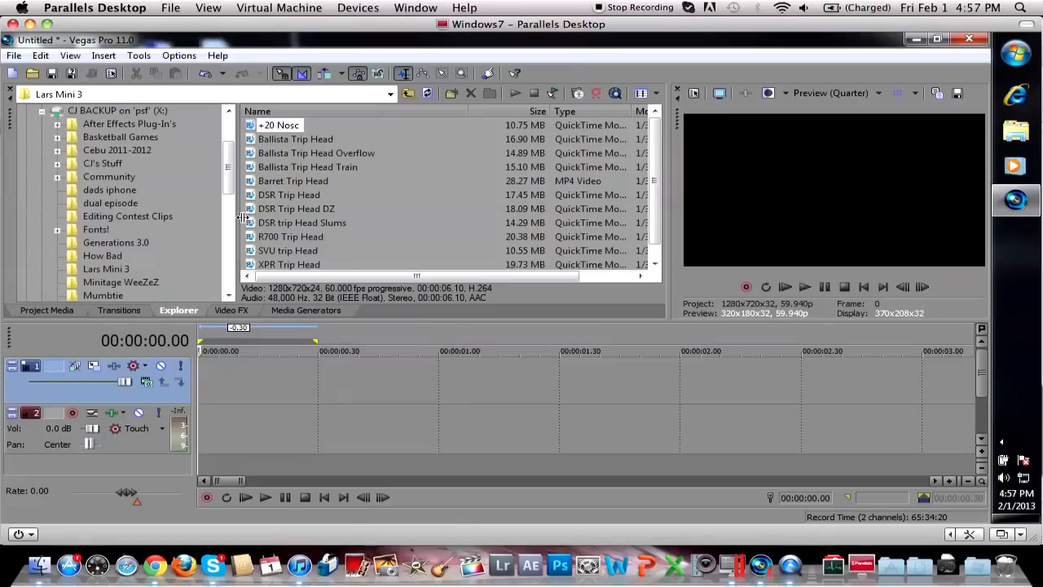
pyautogui.moveTo(237, 170)
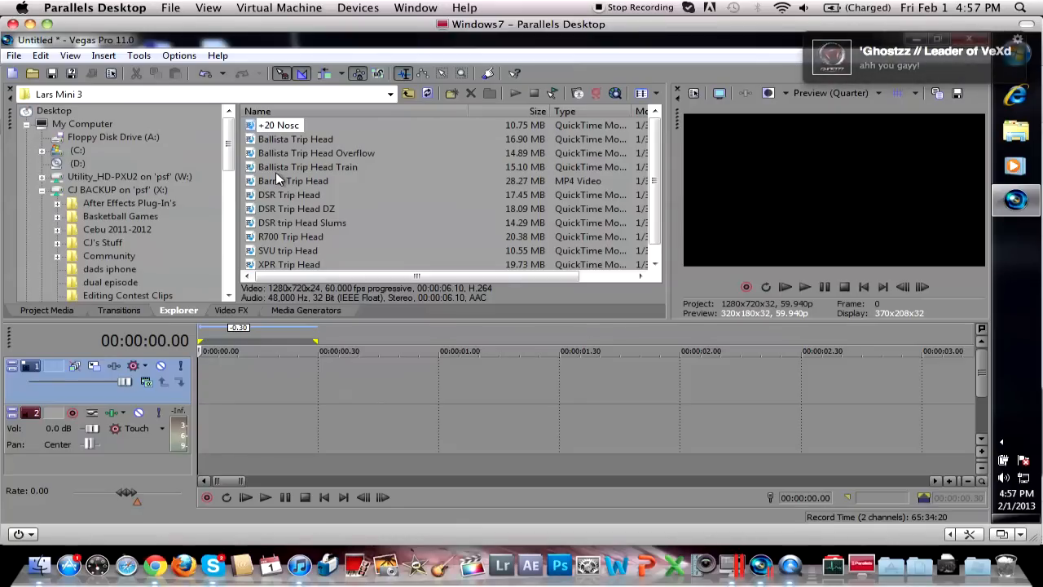
# Step: Place the +20 Nosc gameplay clip from the Explorer onto the timeline
pyautogui.click(279, 123)
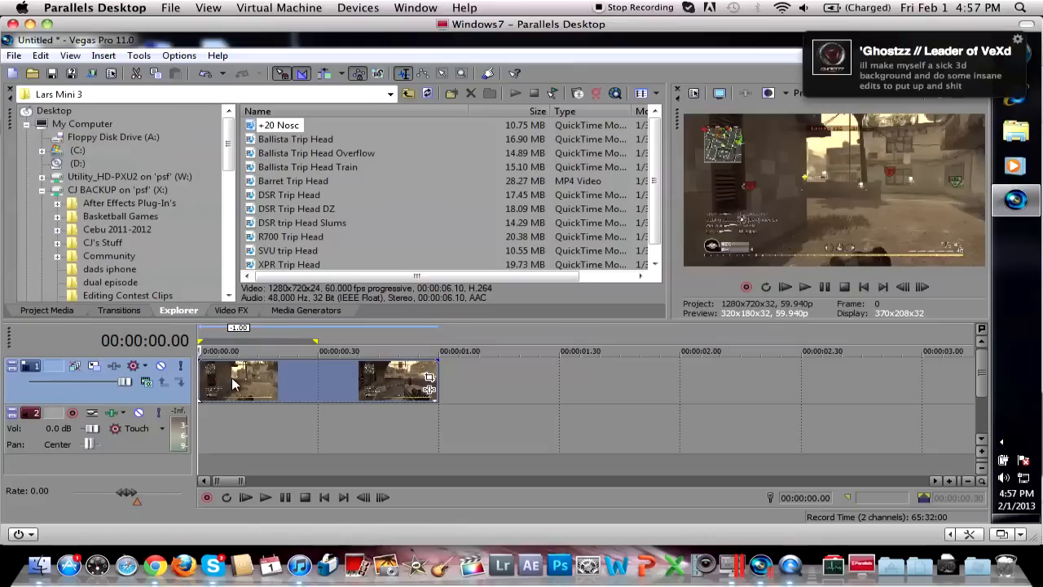
# Step: Enable the Reduce Interlace Flicker switch on the gameplay event
pyautogui.rightClick(236, 382)
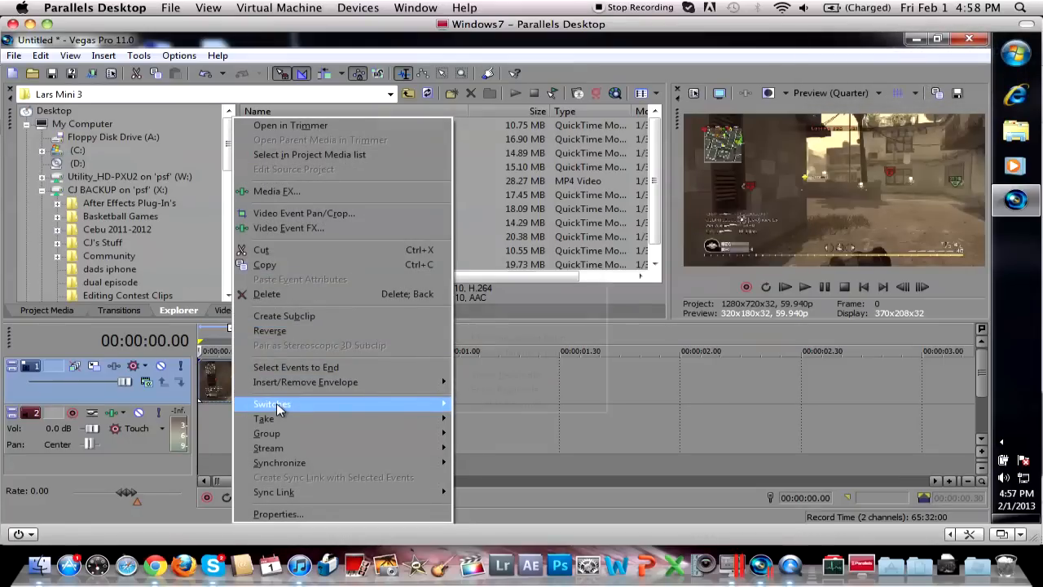
pyautogui.moveTo(272, 404)
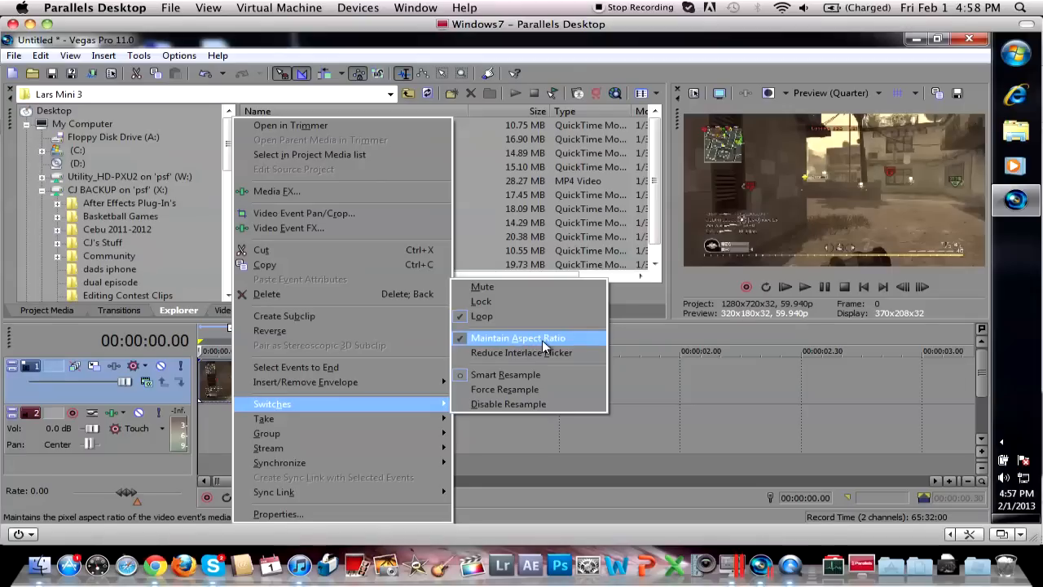
pyautogui.moveTo(521, 352)
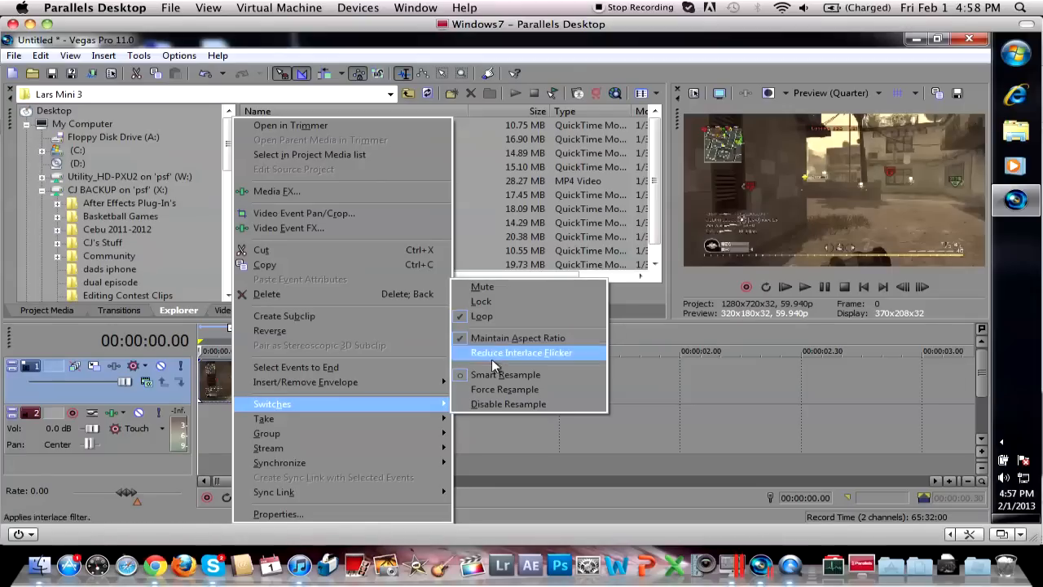
pyautogui.click(521, 352)
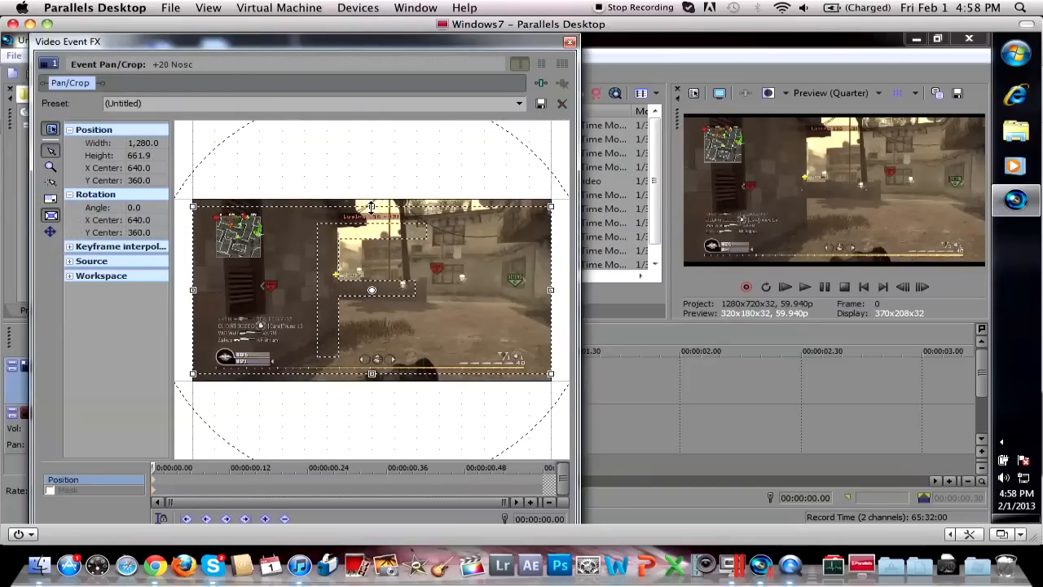
# Step: Shrink the Pan/Crop frame to zoom in slightly and tilt it about 2.6 degrees
pyautogui.moveTo(371, 205); pyautogui.dragTo(372, 221)
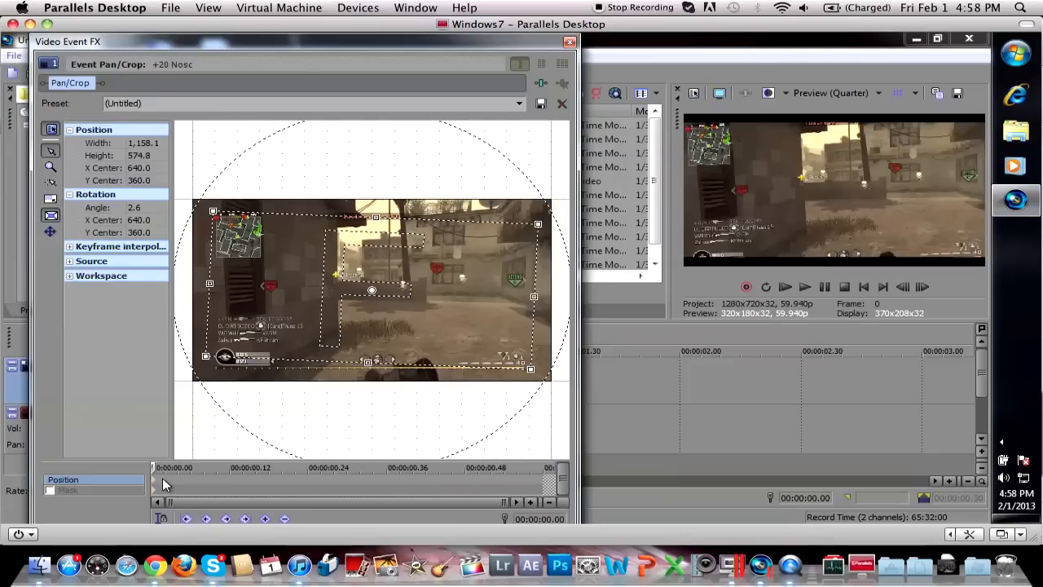
pyautogui.moveTo(202, 485)
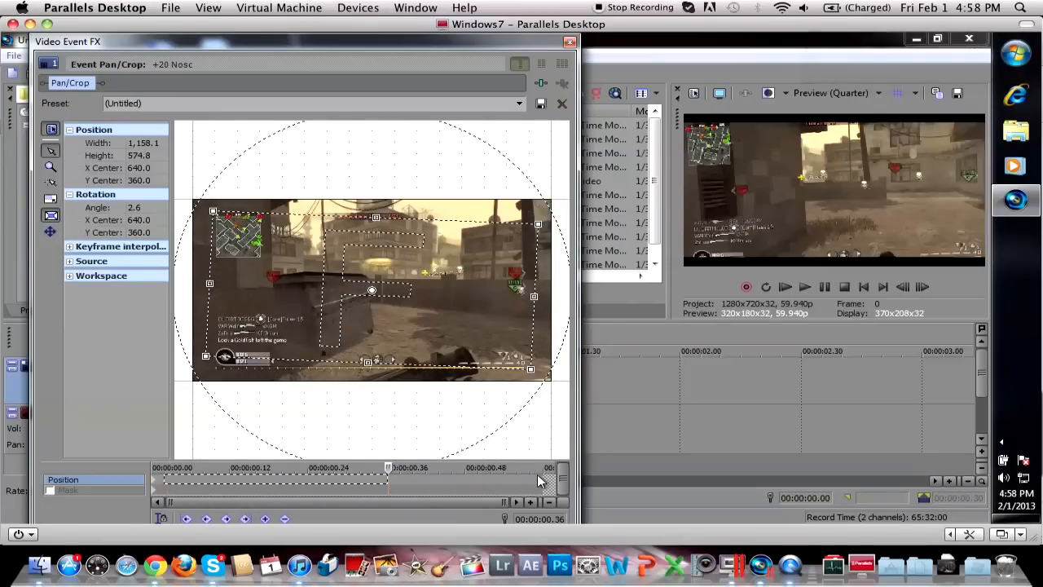
# Step: Keyframe the zoomed, tilted framing near the end and reset the first keyframe to full frame
pyautogui.rightClick(473, 307)
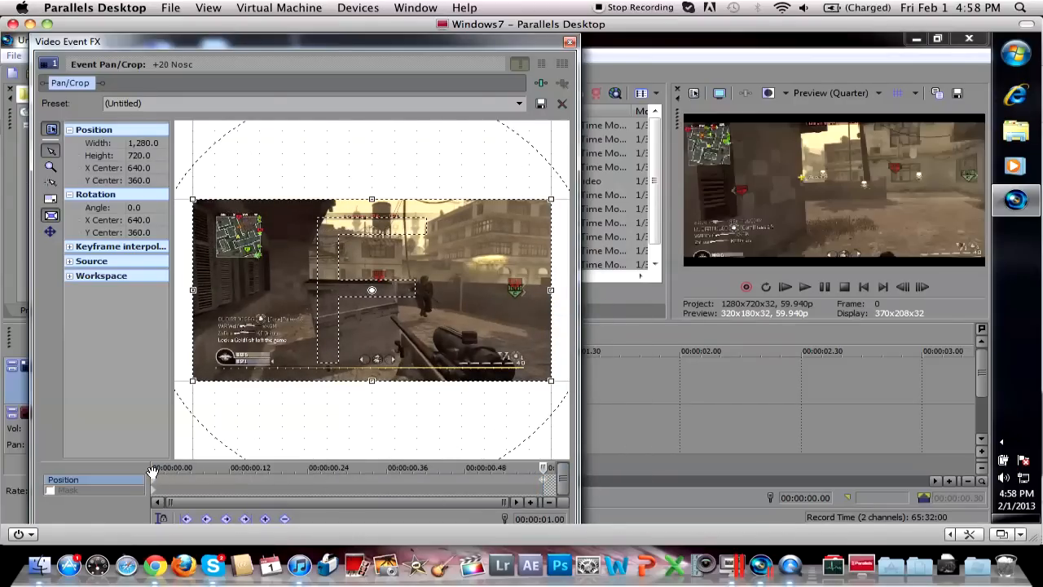
pyautogui.rightClick(153, 473)
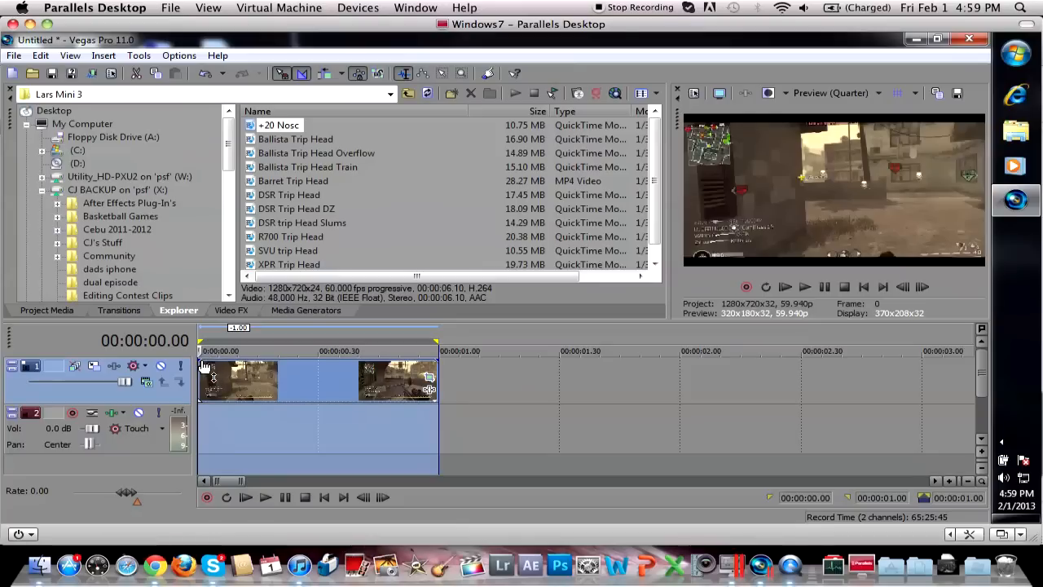
pyautogui.moveTo(204, 365); pyautogui.dragTo(313, 365)
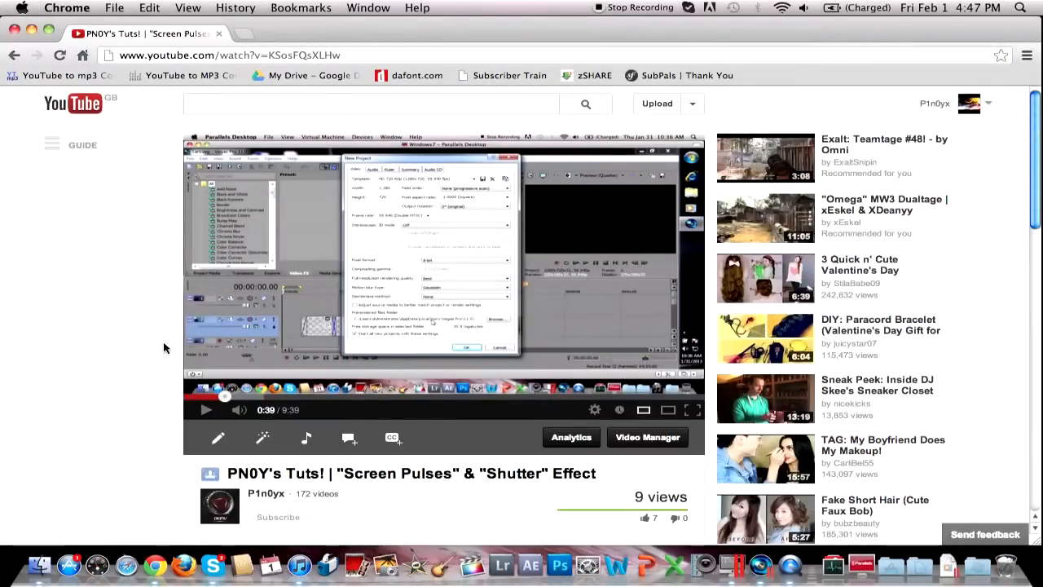
pyautogui.moveTo(120, 336)
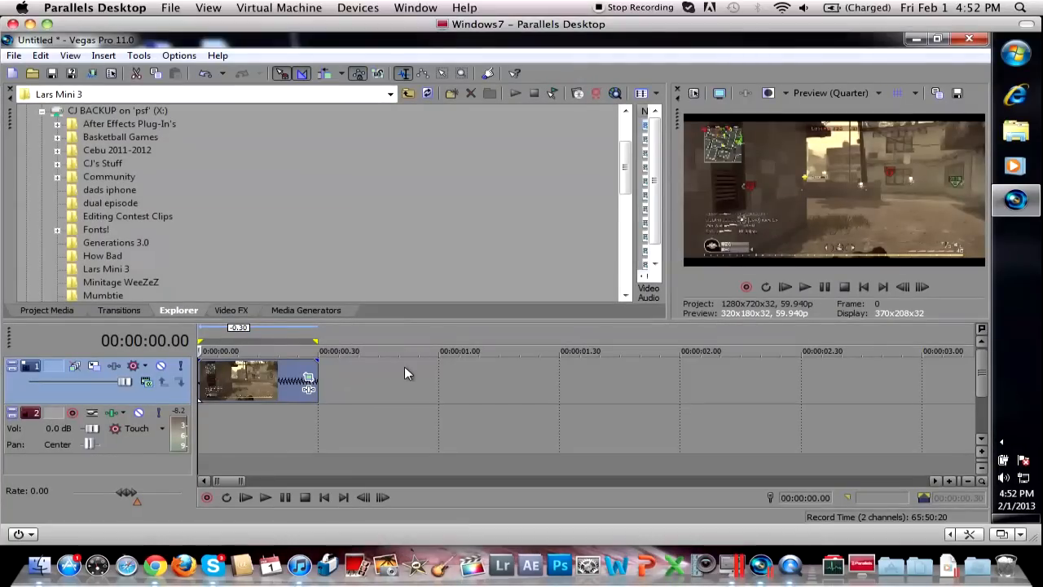
pyautogui.moveTo(203, 375)
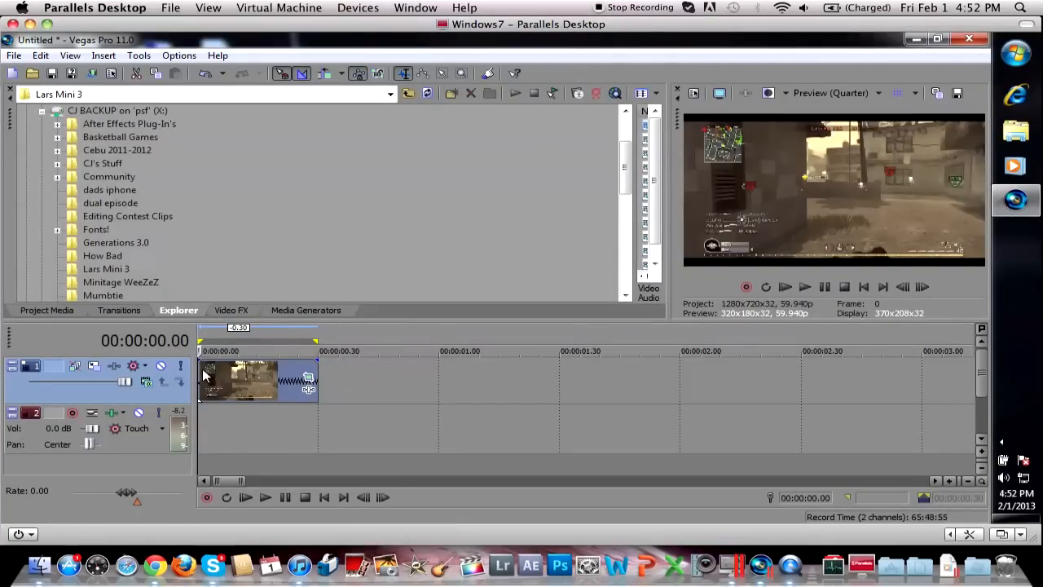
pyautogui.click(257, 378)
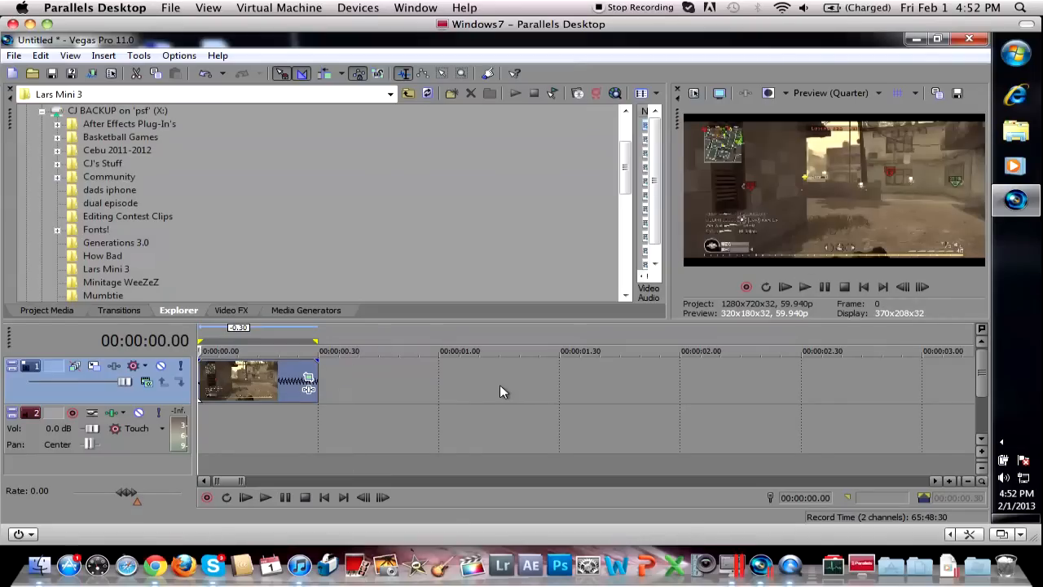
pyautogui.moveTo(390, 399)
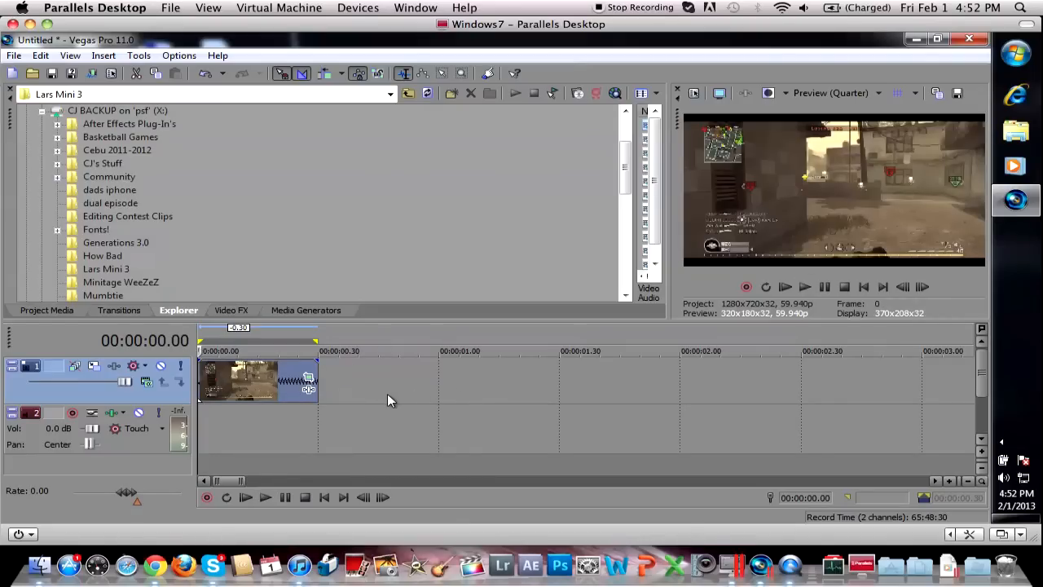